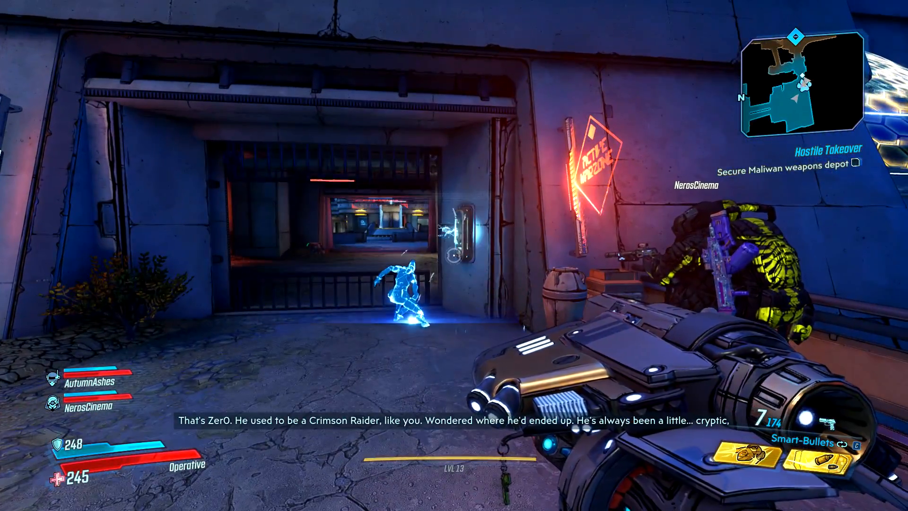
{"action": "mouse_move", "coordinate": [453, 255]}
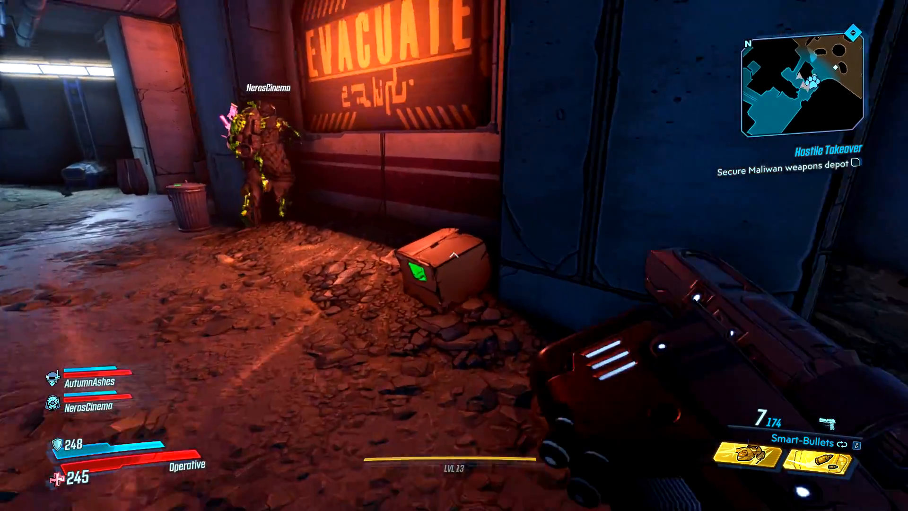
{"action": "mouse_move", "coordinate": [454, 256]}
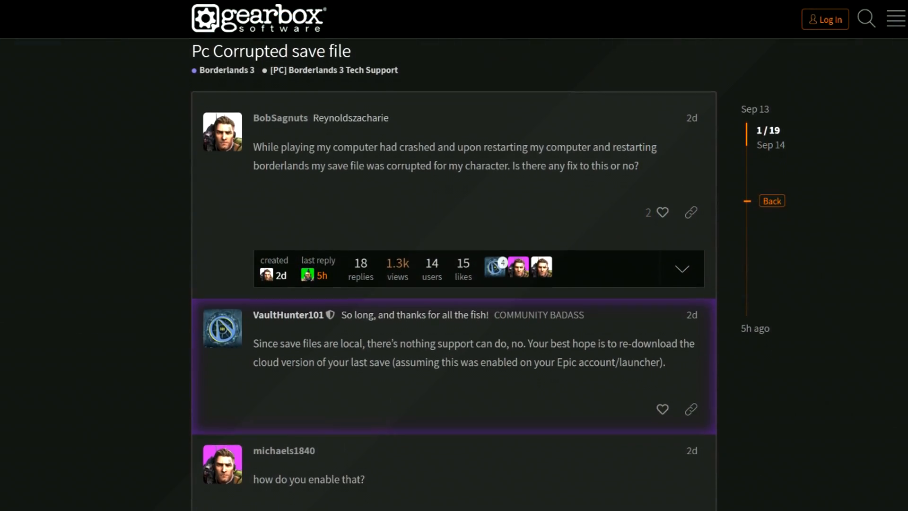
Step: Go to the Documents folder in File Explorer
{"action": "scroll", "scroll_direction": "down", "scroll_amount": 3}
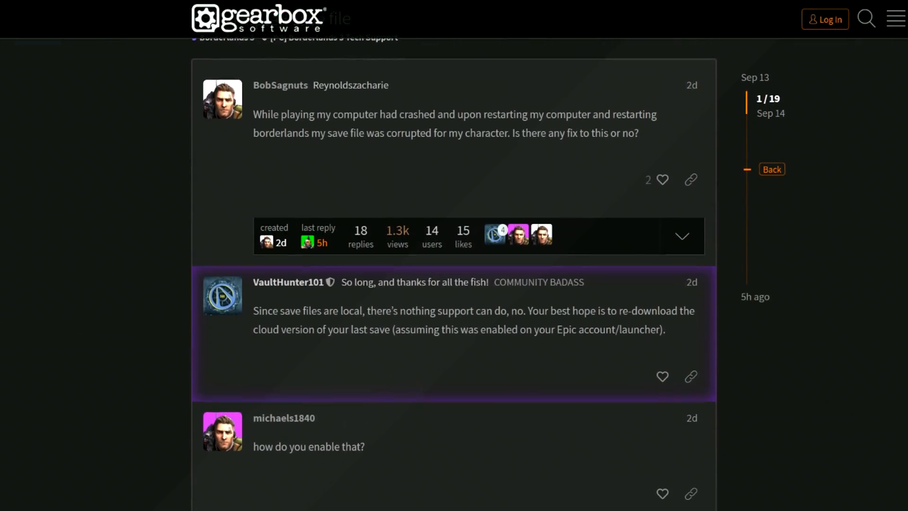
{"action": "scroll", "scroll_direction": "up", "scroll_amount": 3}
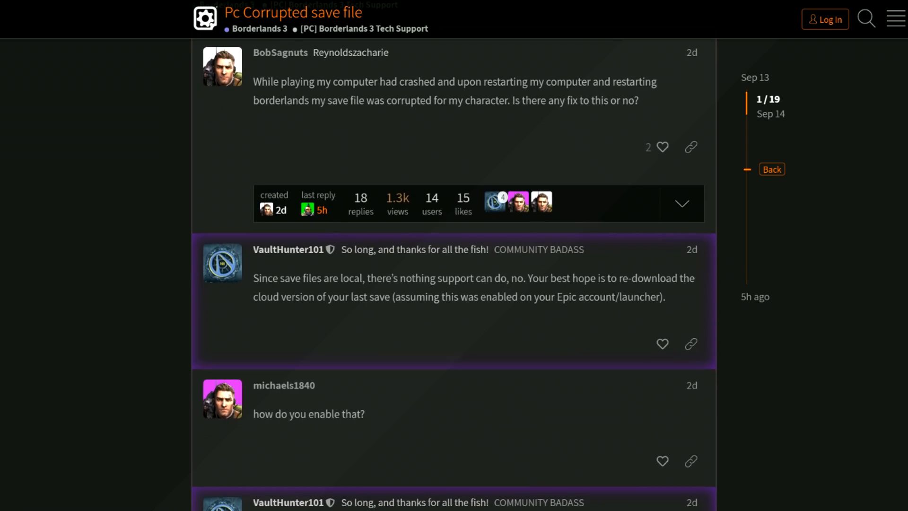
{"action": "scroll", "scroll_direction": "down", "scroll_amount": 3}
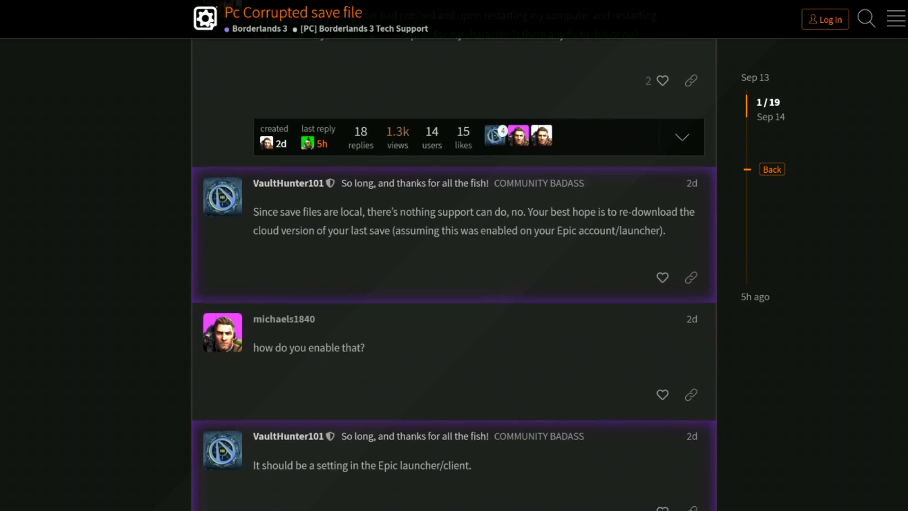
{"action": "scroll", "scroll_direction": "down", "scroll_amount": 3}
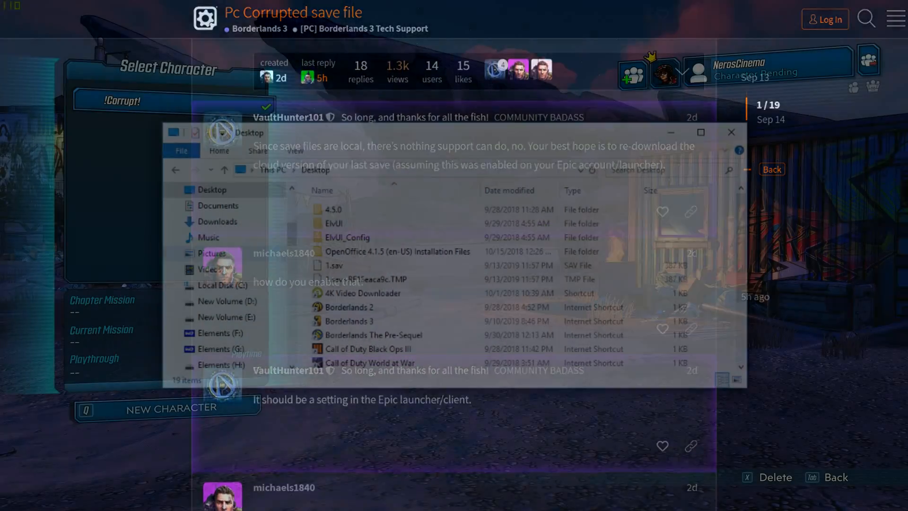
{"action": "left_click", "coordinate": [219, 205]}
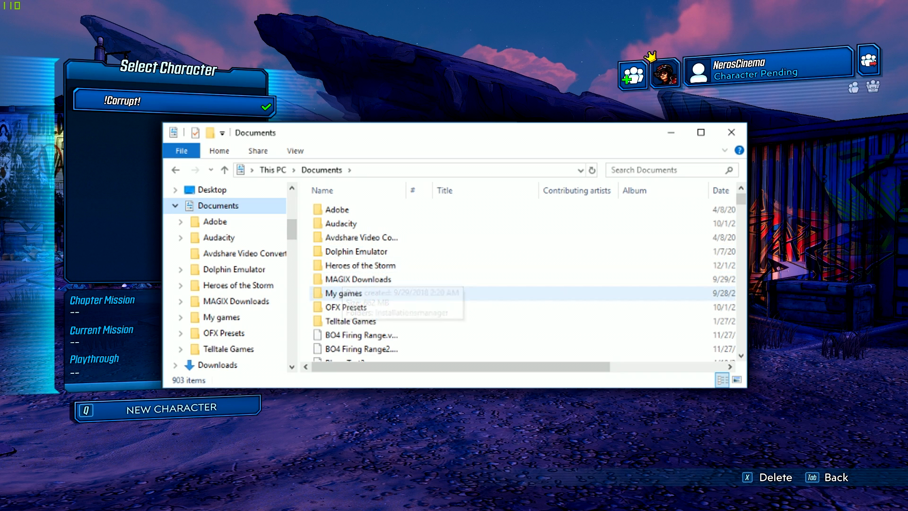
Step: Navigate through My games > Borderlands 3 > Saved into the hexadecimal-named save folder
{"action": "double_click", "coordinate": [344, 292]}
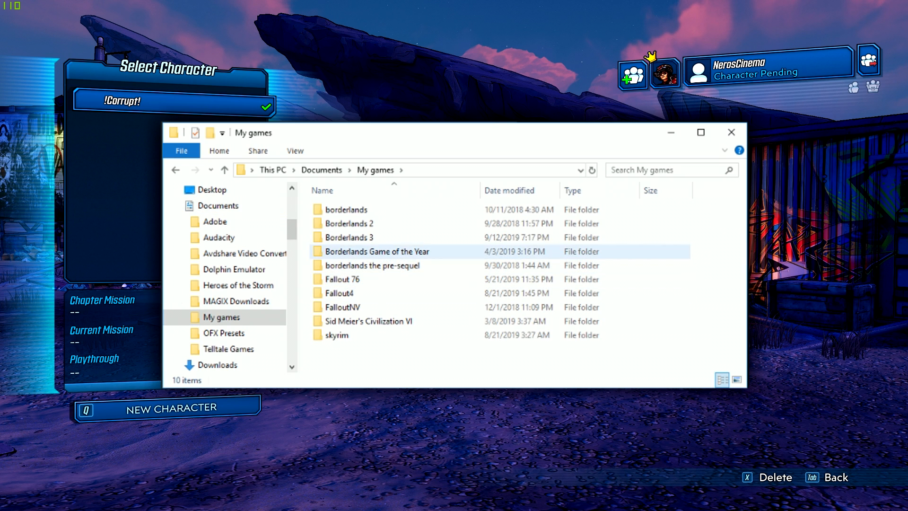
{"action": "double_click", "coordinate": [350, 236]}
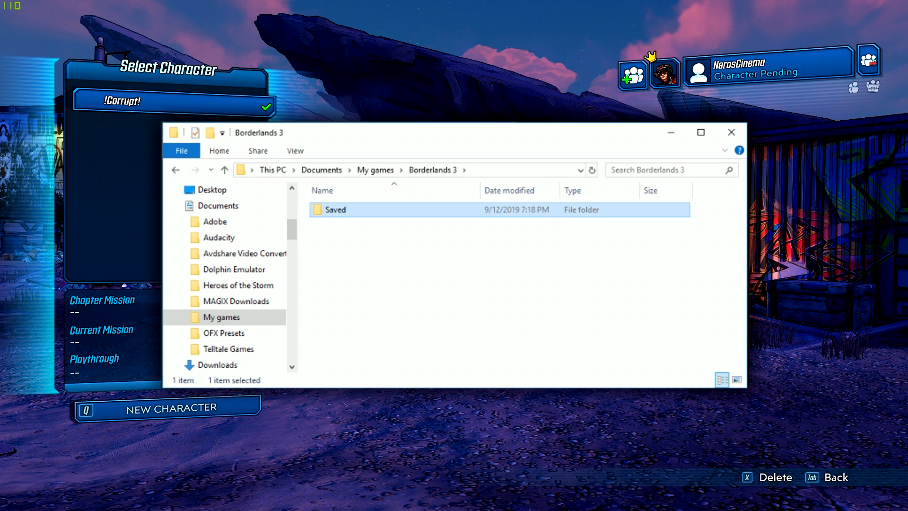
{"action": "double_click", "coordinate": [334, 210]}
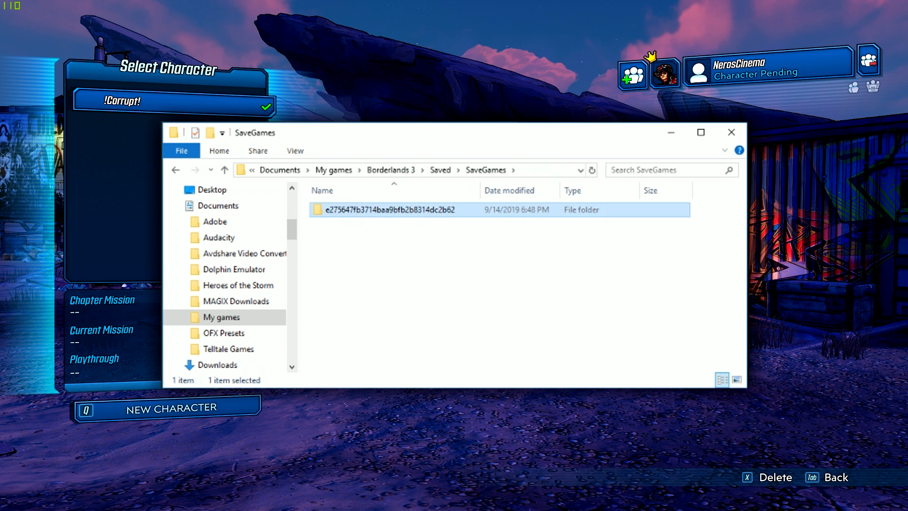
{"action": "double_click", "coordinate": [406, 209]}
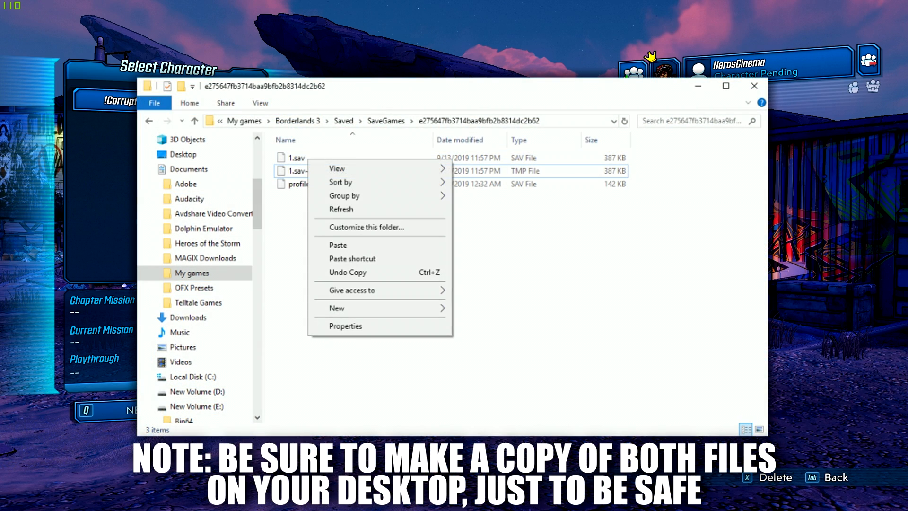
Step: Rename the original 1.sav to 1.sav.tmp
{"action": "right_click", "coordinate": [295, 157]}
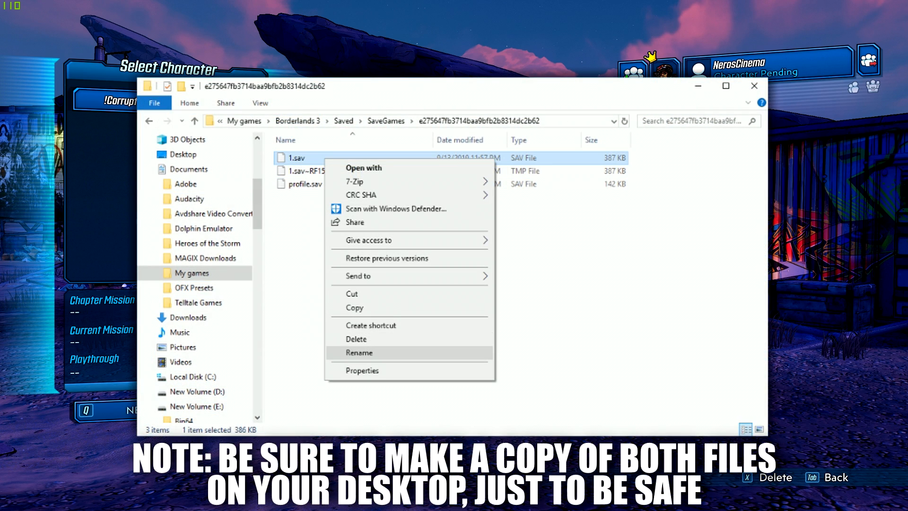
{"action": "left_click", "coordinate": [359, 353]}
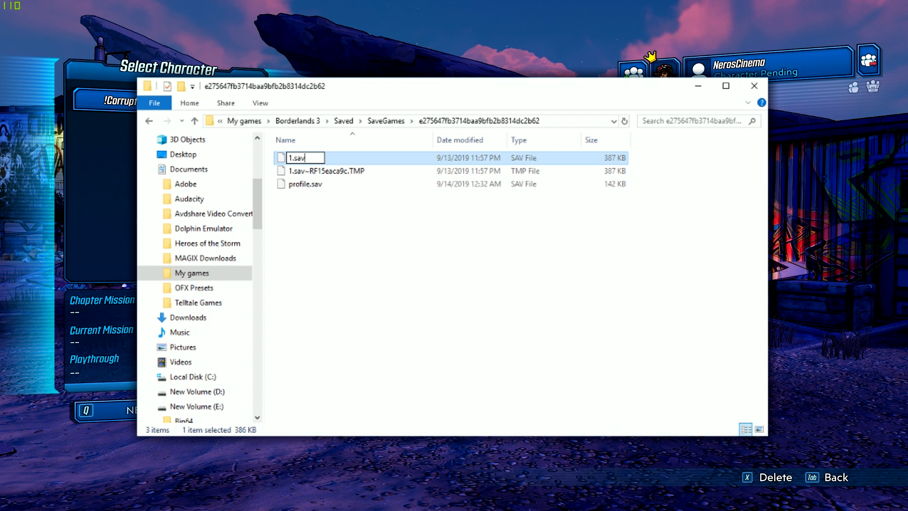
{"action": "type", "text": ".tmp"}
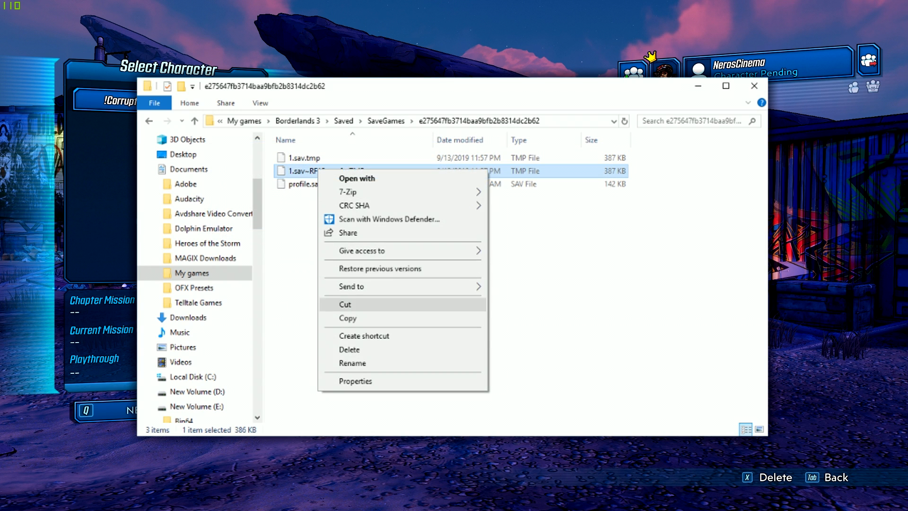
Step: Rename the 1.sav~RF….TMP backup to 1.sav so it becomes the active save
{"action": "left_click", "coordinate": [351, 363]}
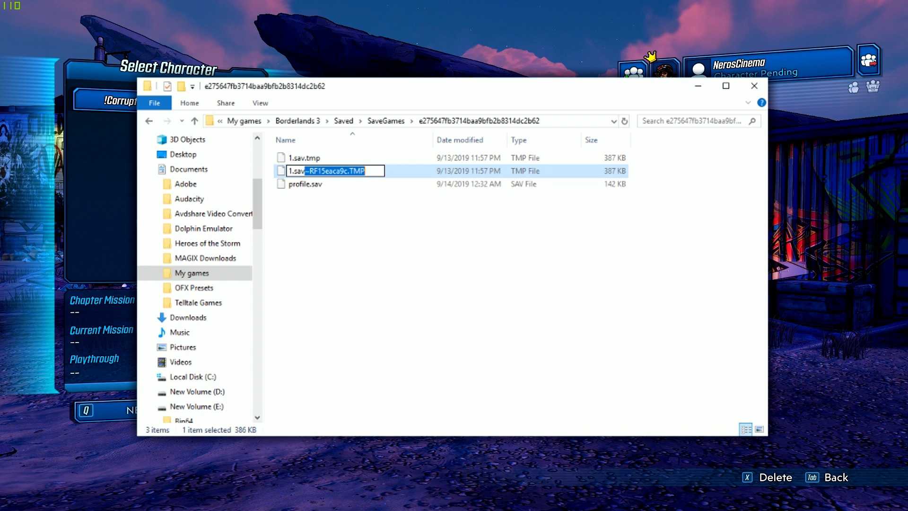
{"action": "key", "text": "Return"}
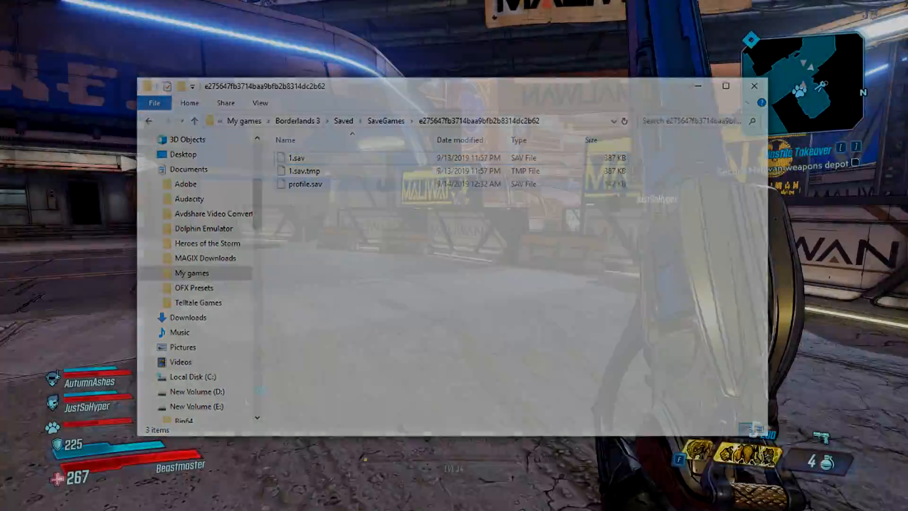
Step: Resume Borderlands 3 with the recovered character and shoot an Assault Trooper
{"action": "left_click", "coordinate": [754, 86]}
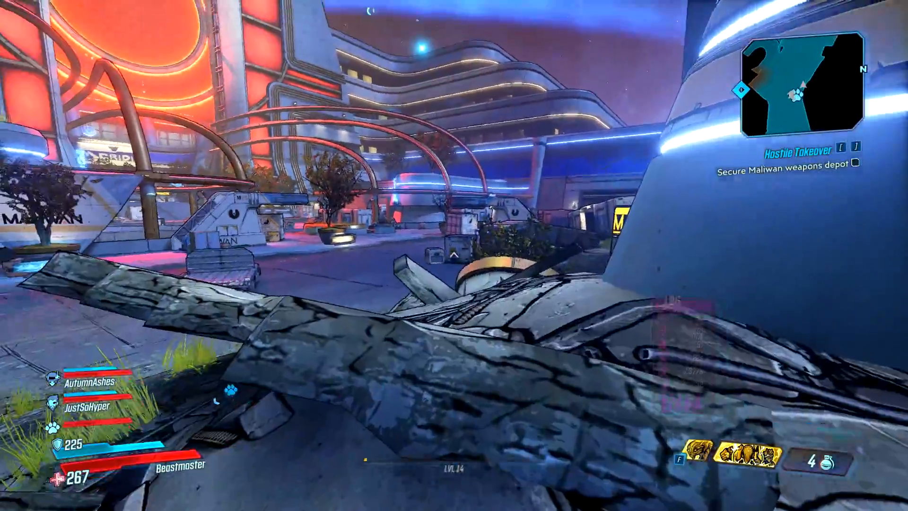
{"action": "right_click", "coordinate": [454, 255]}
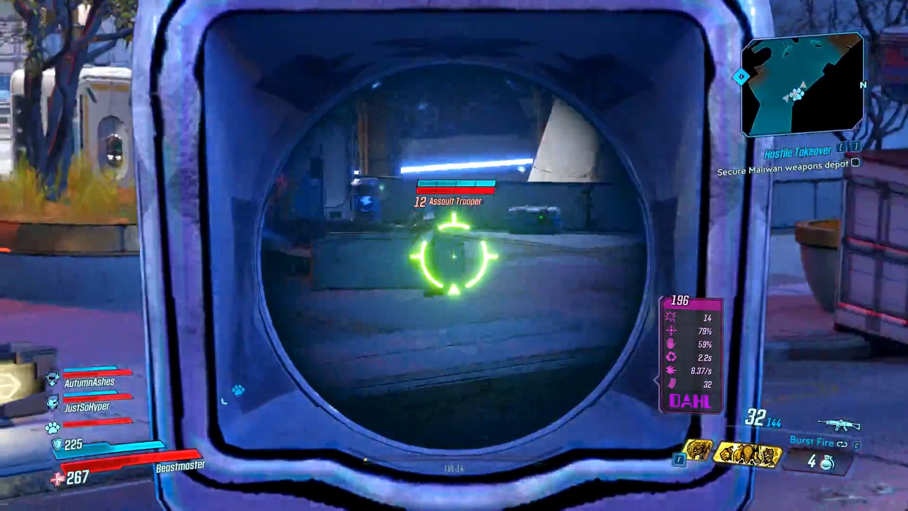
{"action": "left_click", "coordinate": [453, 255]}
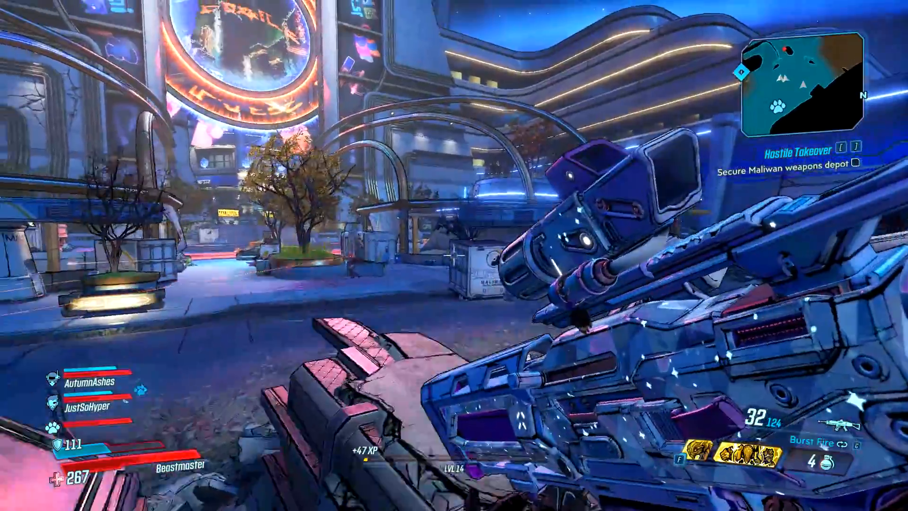
Step: Aim and keep firing at another Assault Trooper at the Maliwan depot
{"action": "right_click", "coordinate": [454, 256]}
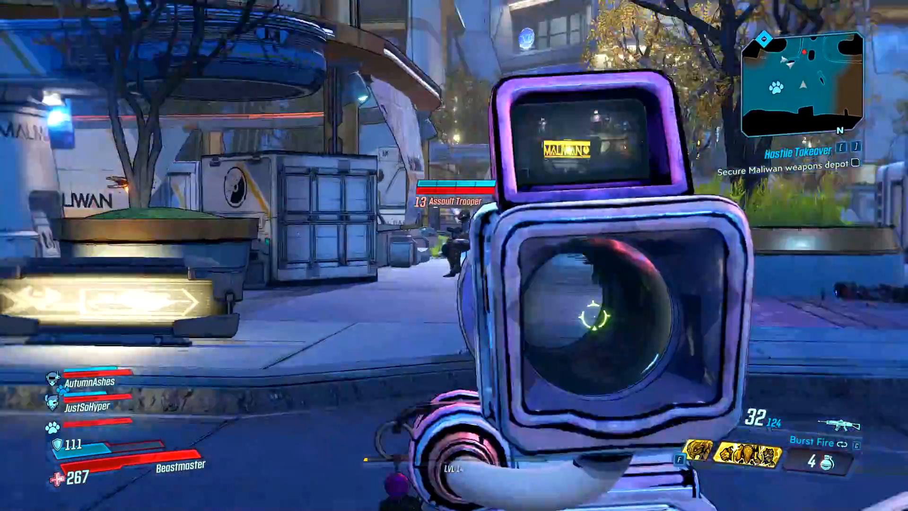
{"action": "left_click", "coordinate": [453, 256]}
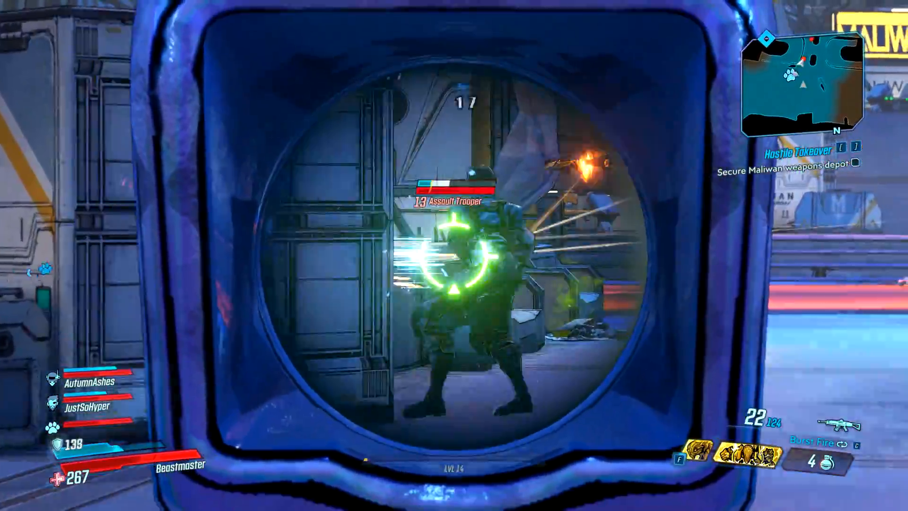
{"action": "left_click", "coordinate": [454, 255]}
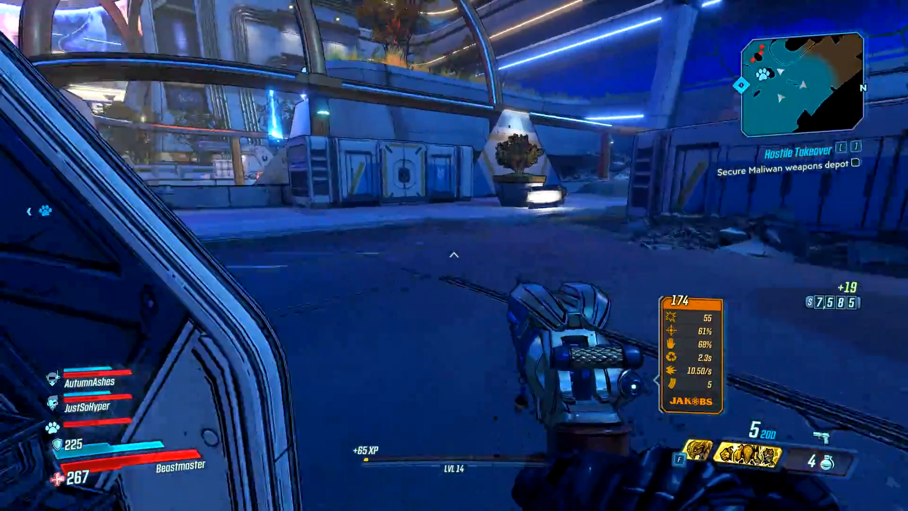
{"action": "mouse_move", "coordinate": [454, 255]}
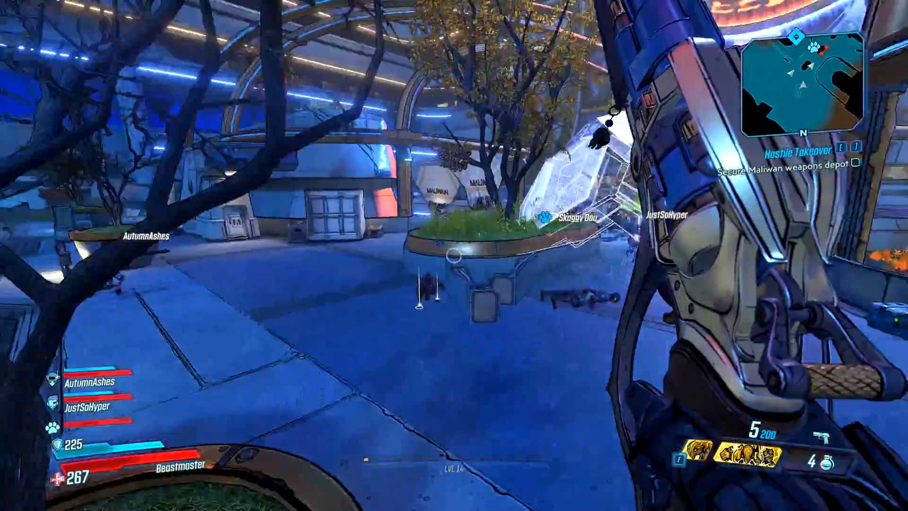